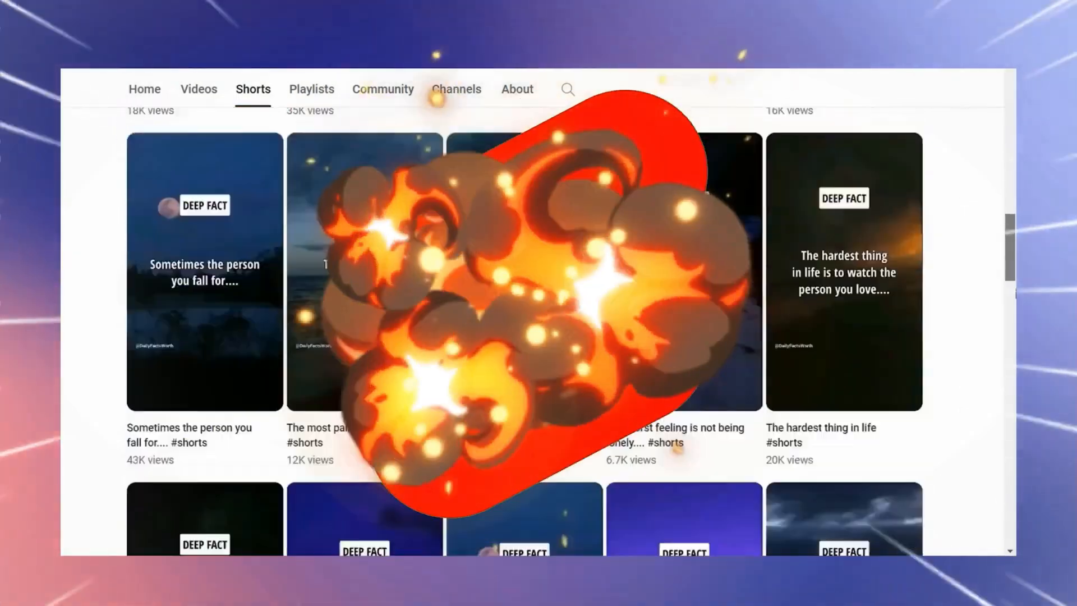
Step: Log into ChatGPT and select the GPT-4 model
scroll(down, 3)
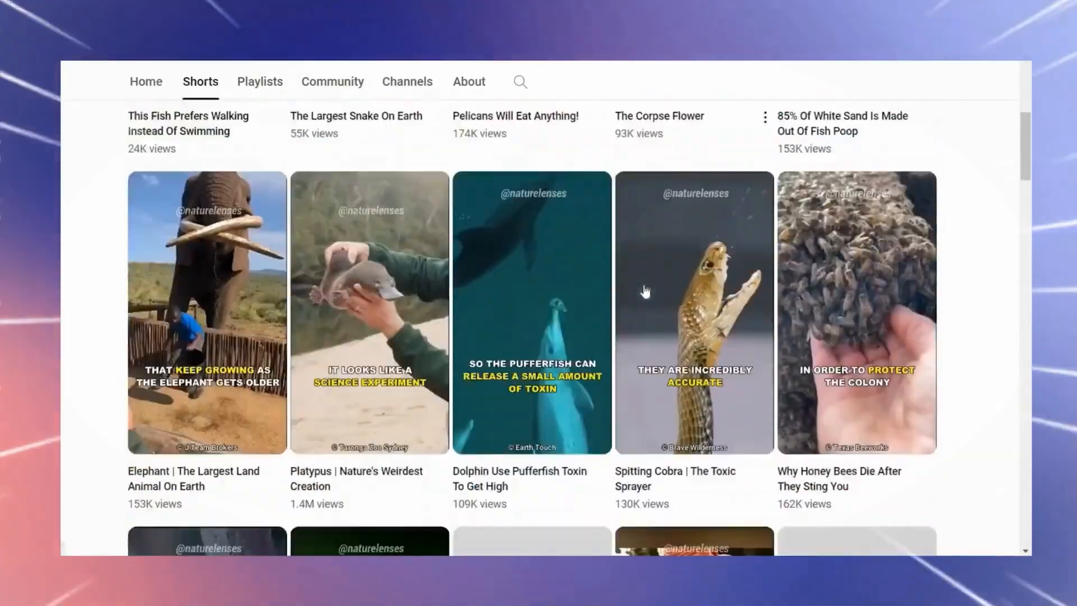
scroll(down, 3)
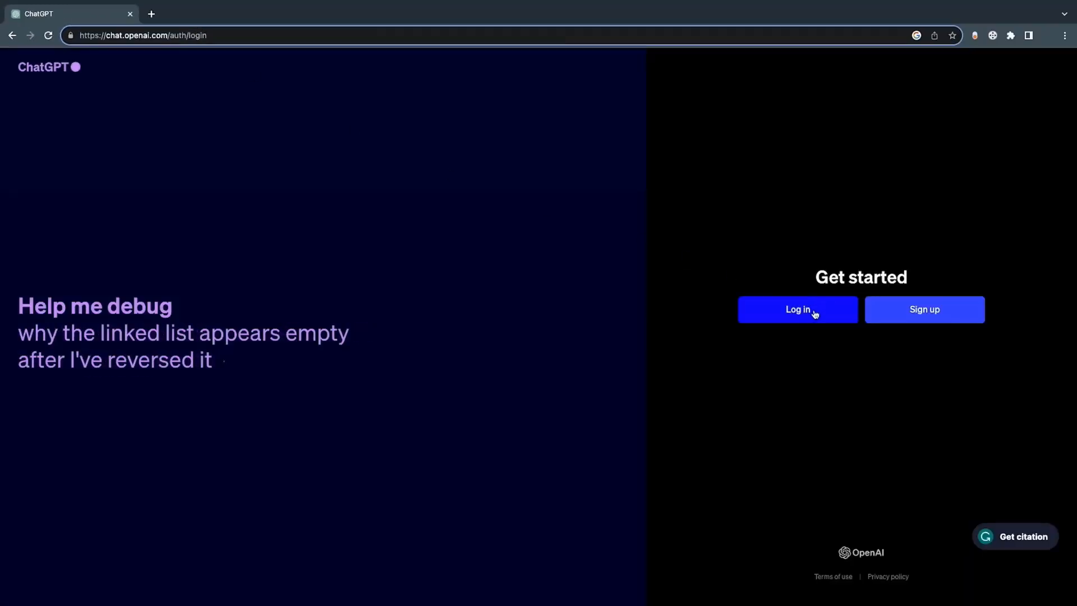
click(798, 310)
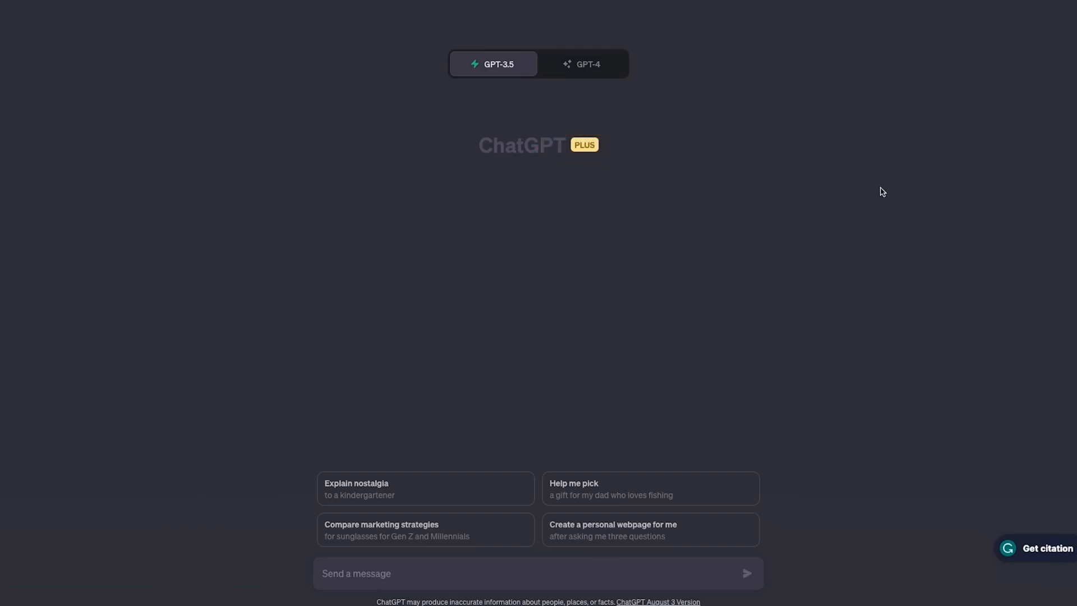
click(582, 64)
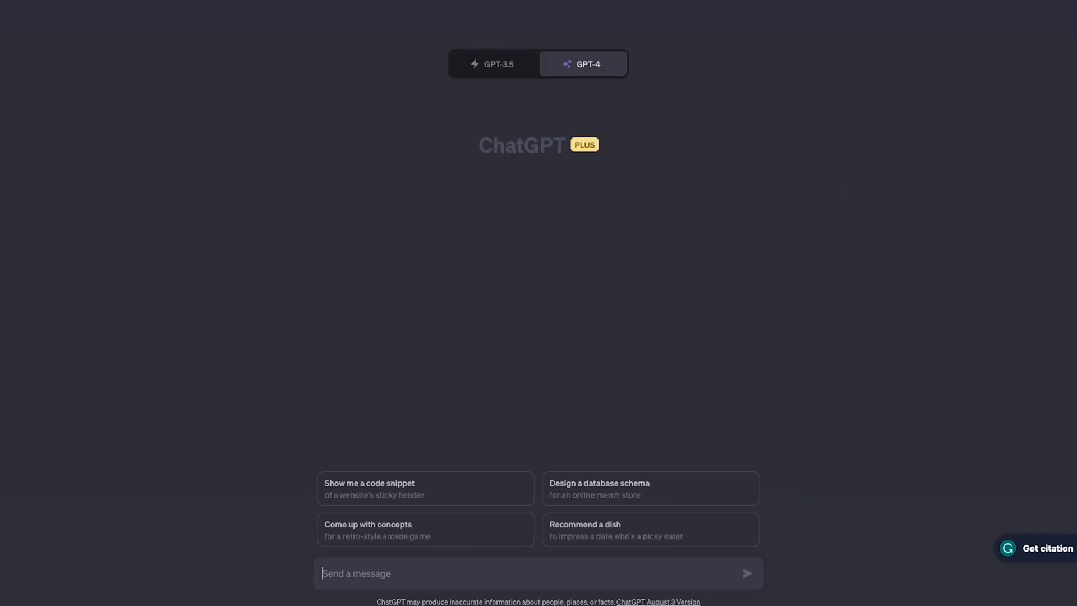
Step: Draft a prompt asking for 50 non-repeating facts formatted as topic, part 1 and part 2
text(Crea)
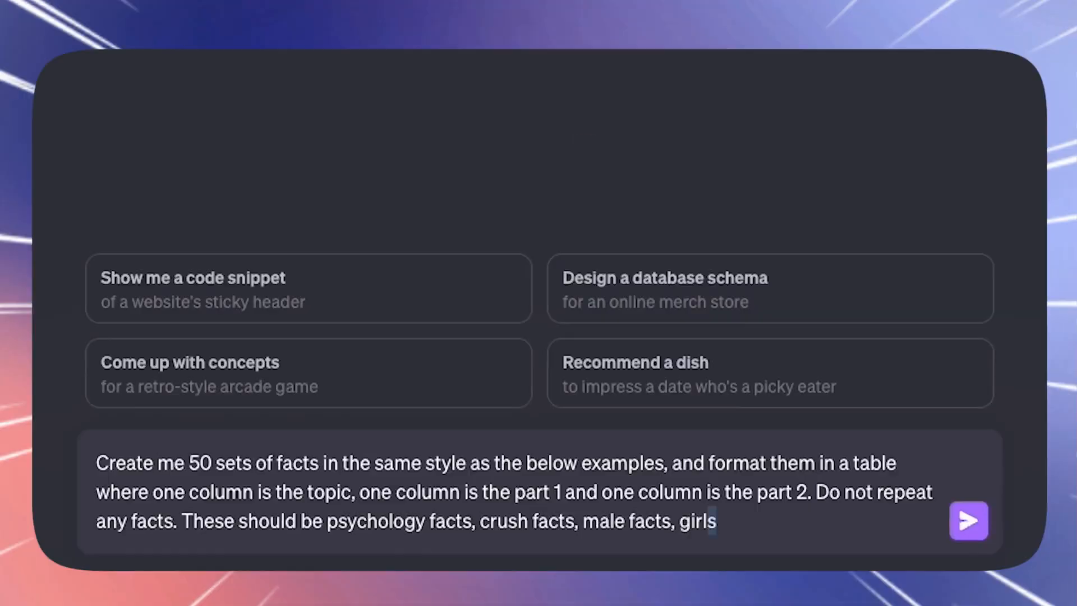
text(facts, relationship facts and)
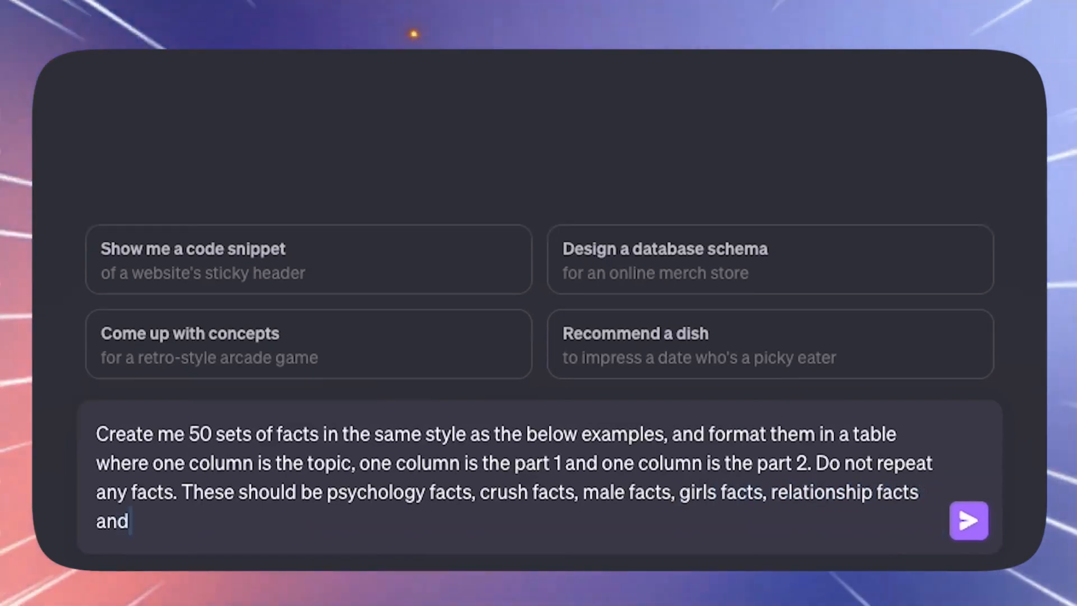
text(more. They'll be formatted as)
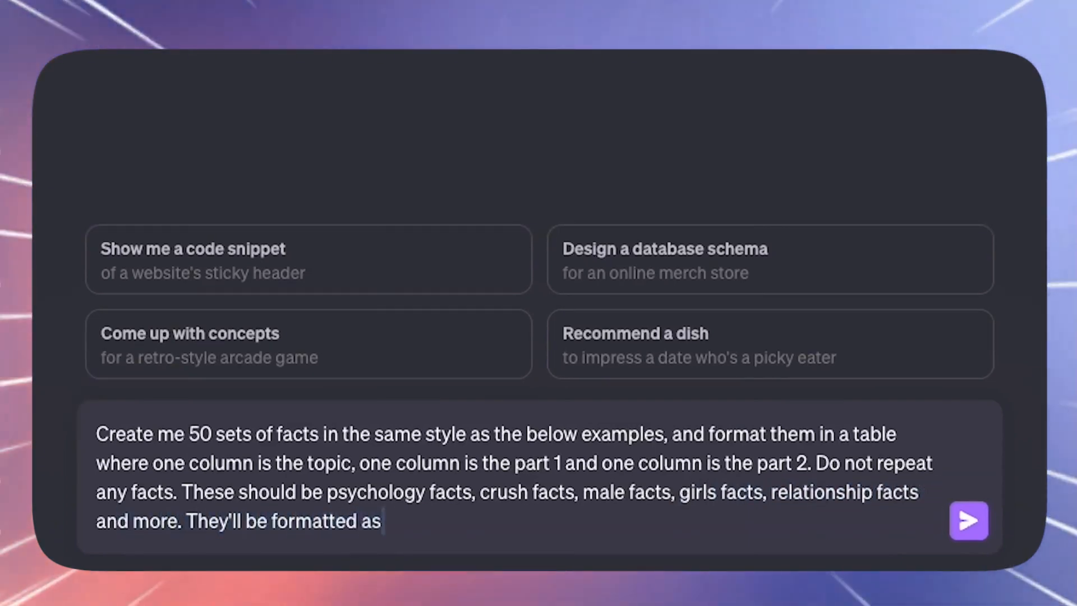
text(a topic or type of fact, part 1)
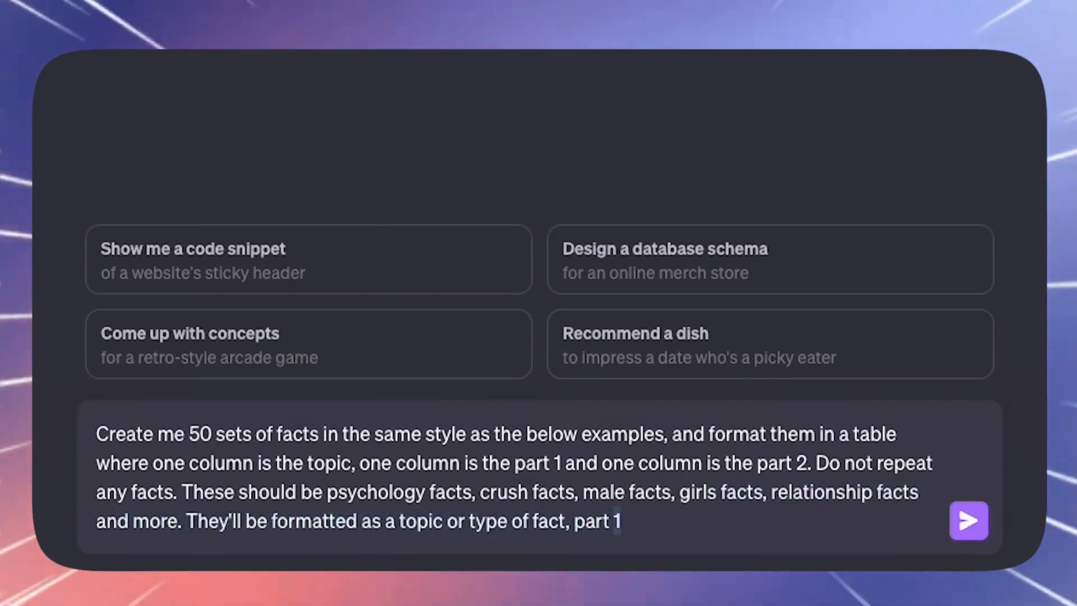
text(and then part 2. Keep the fact)
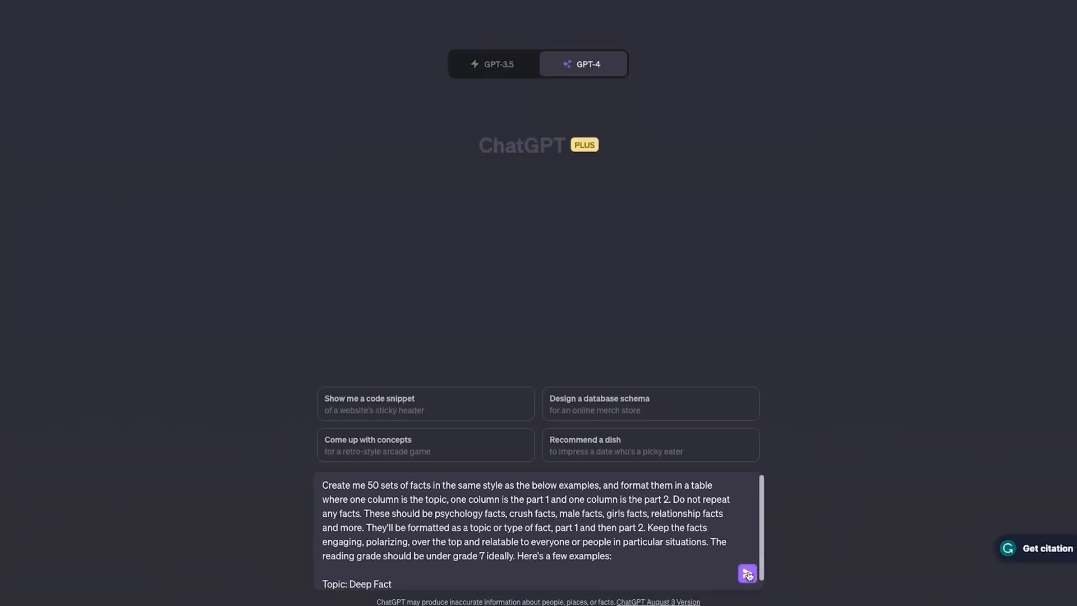
Step: Send the request, review the fact table, and draft a follow-up asking for 20 more without repeats
click(747, 573)
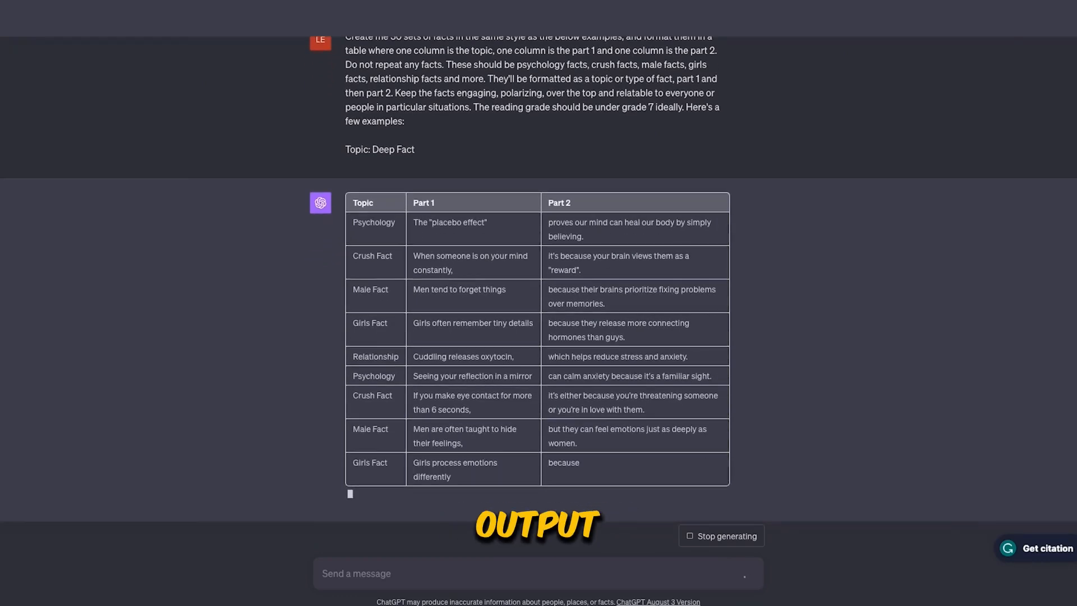
scroll(down, 3)
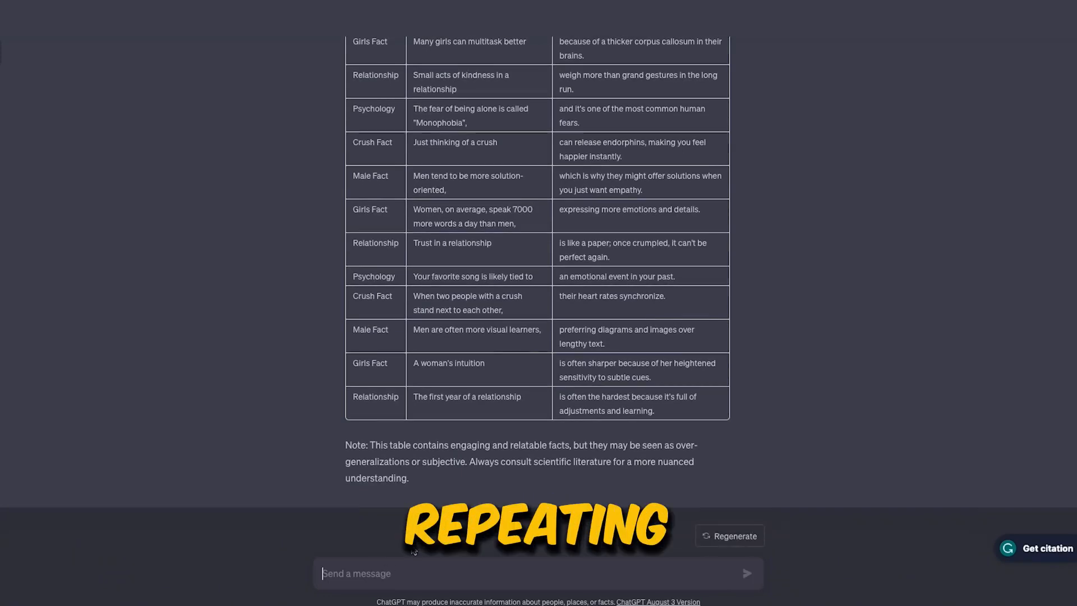
text(Generate 20 more using the same specifications without repeating previous ones)
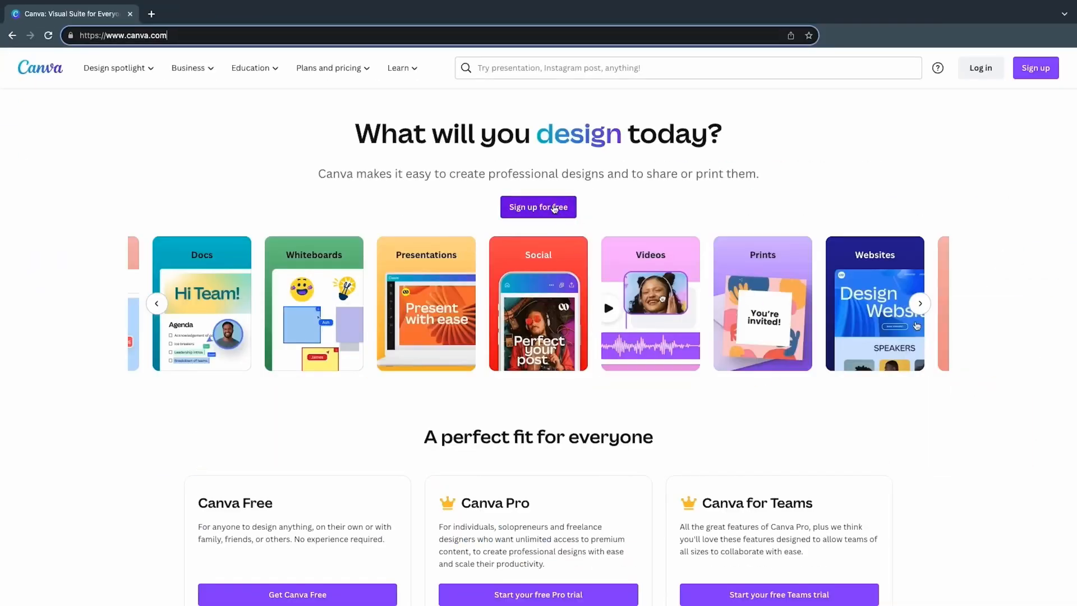
Step: Log into Canva with Google and start a blank YouTube Shorts design
click(980, 68)
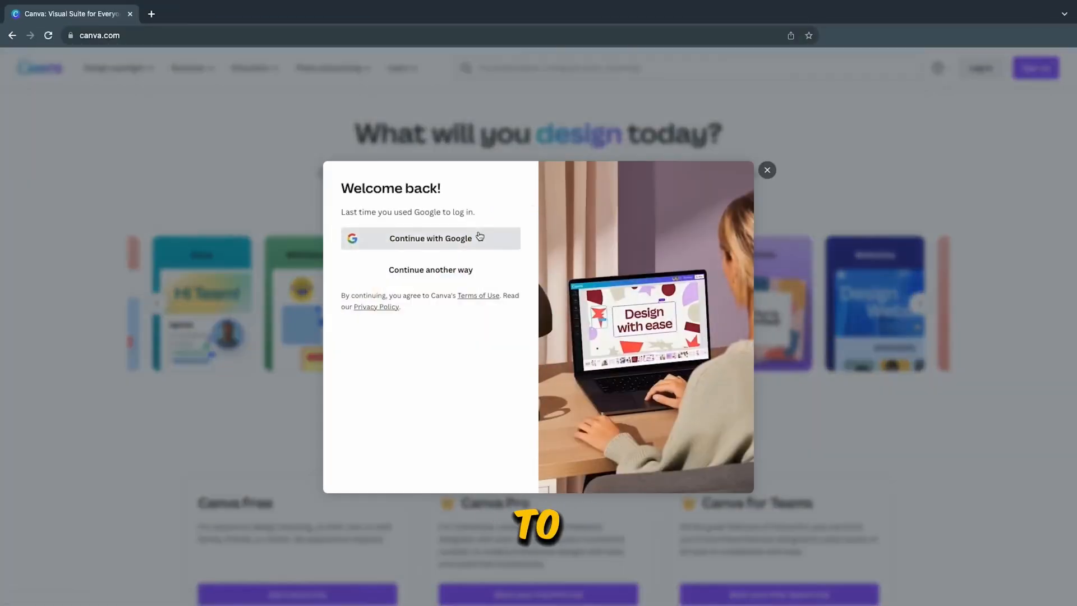
click(431, 238)
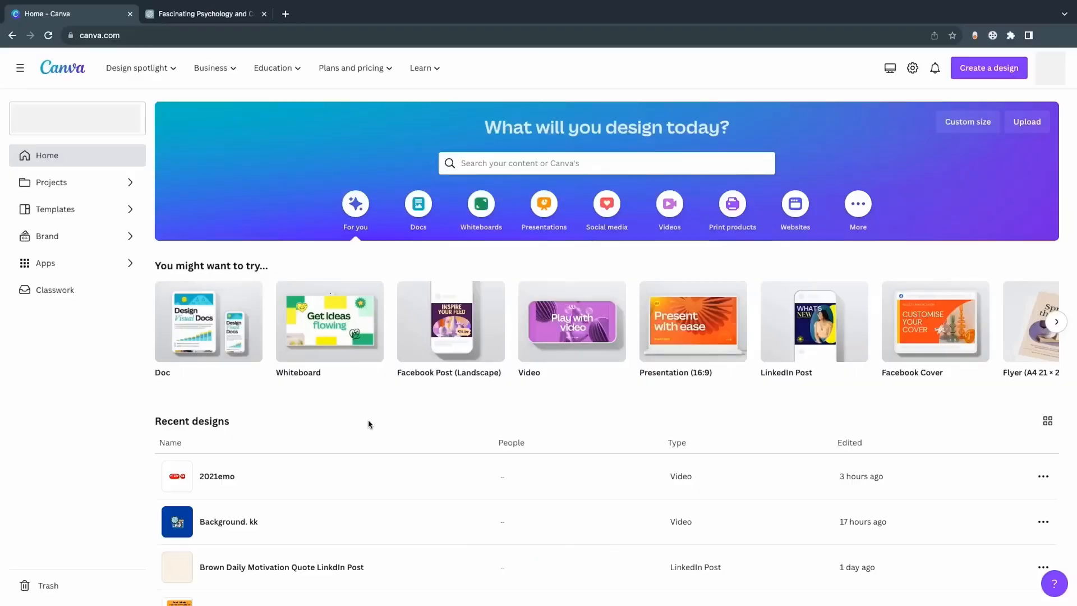
click(1056, 322)
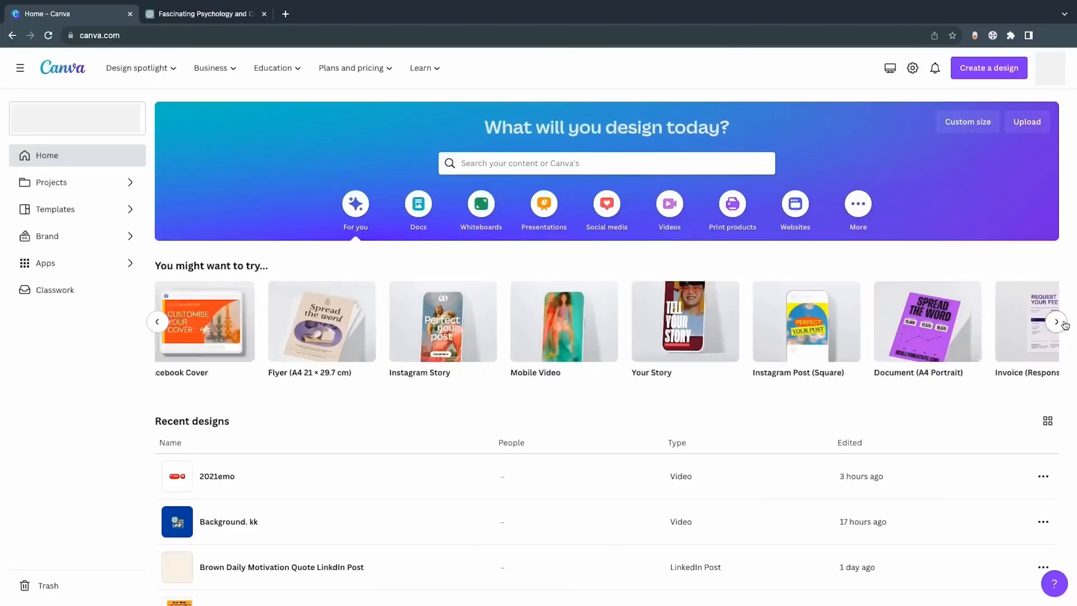
text(Youtube)
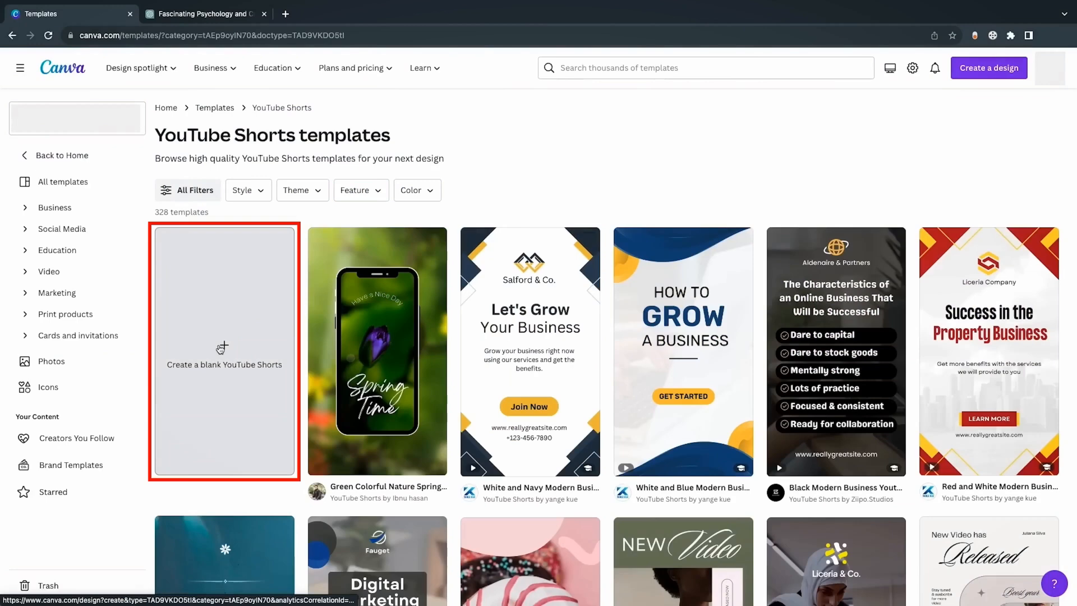
click(224, 352)
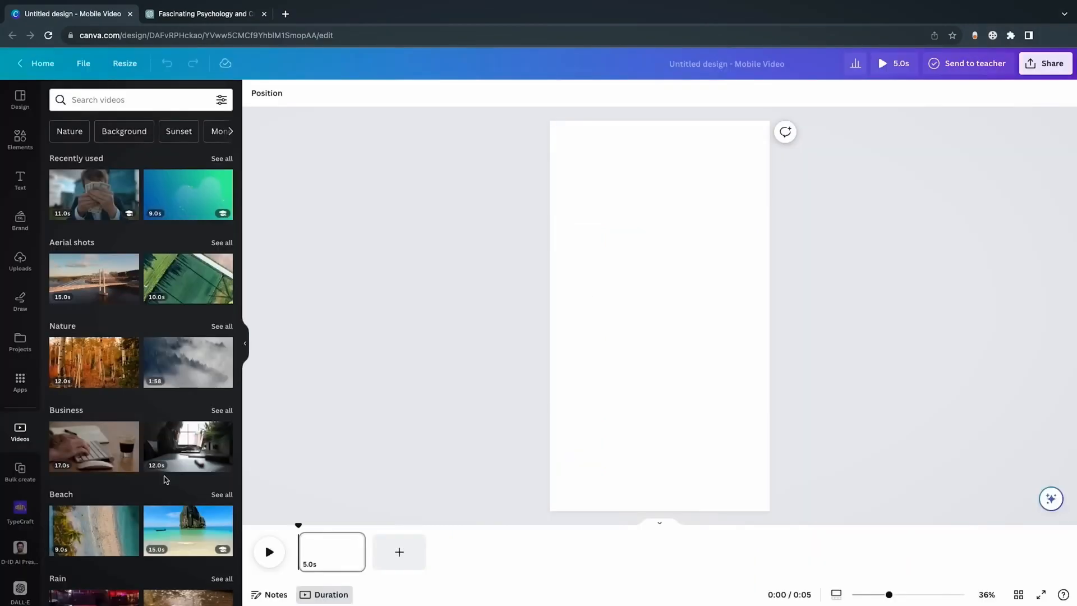
Step: Search for sunset footage and start the free Canva Pro trial
text(sunset)
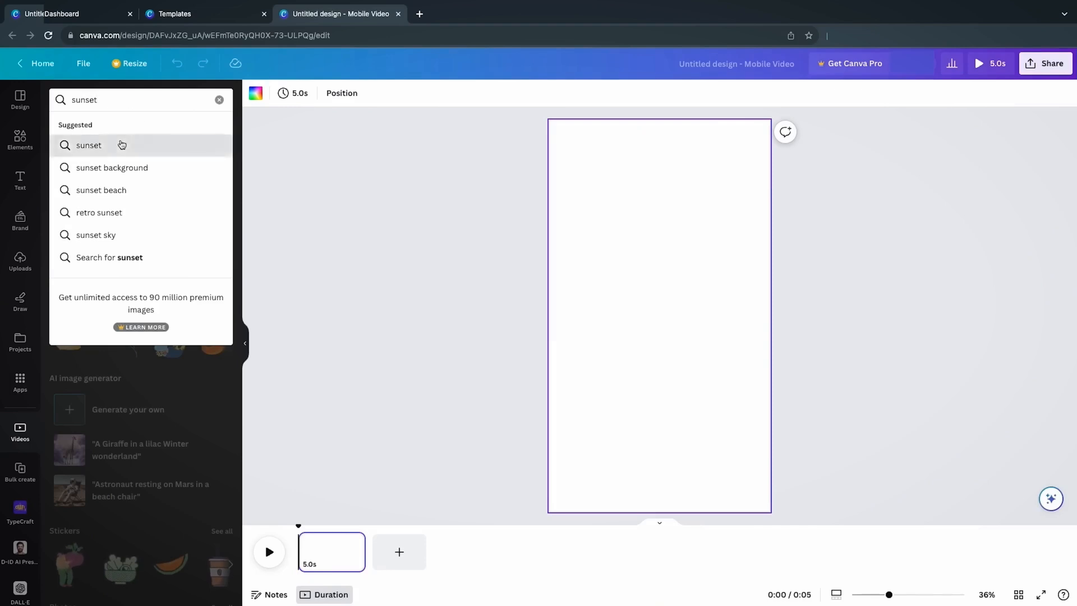
click(88, 145)
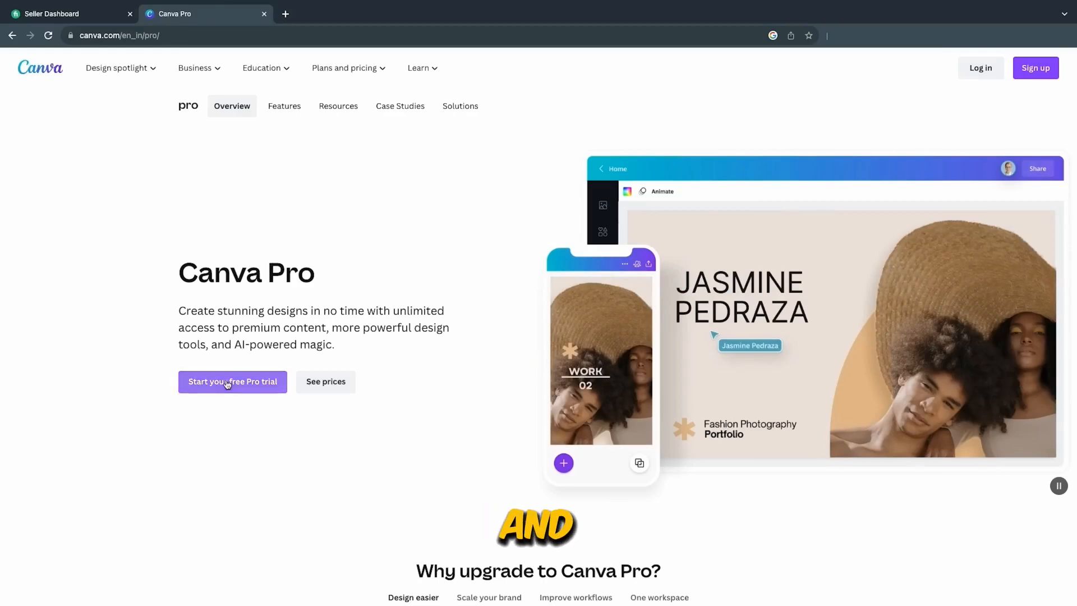
click(232, 382)
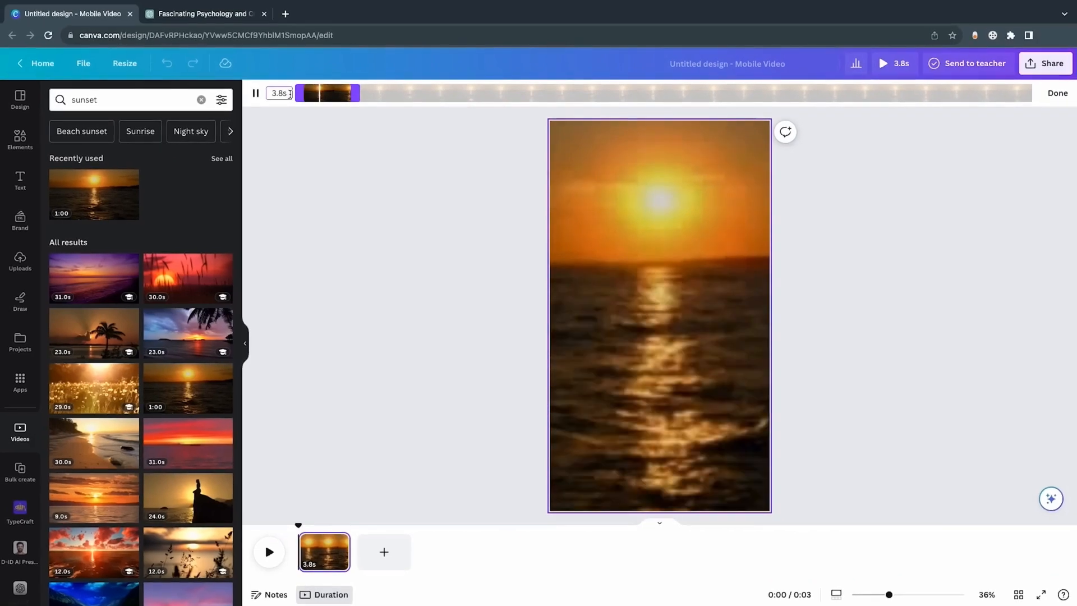
Step: Mute the sunset background video and add a heading text to the design
click(645, 93)
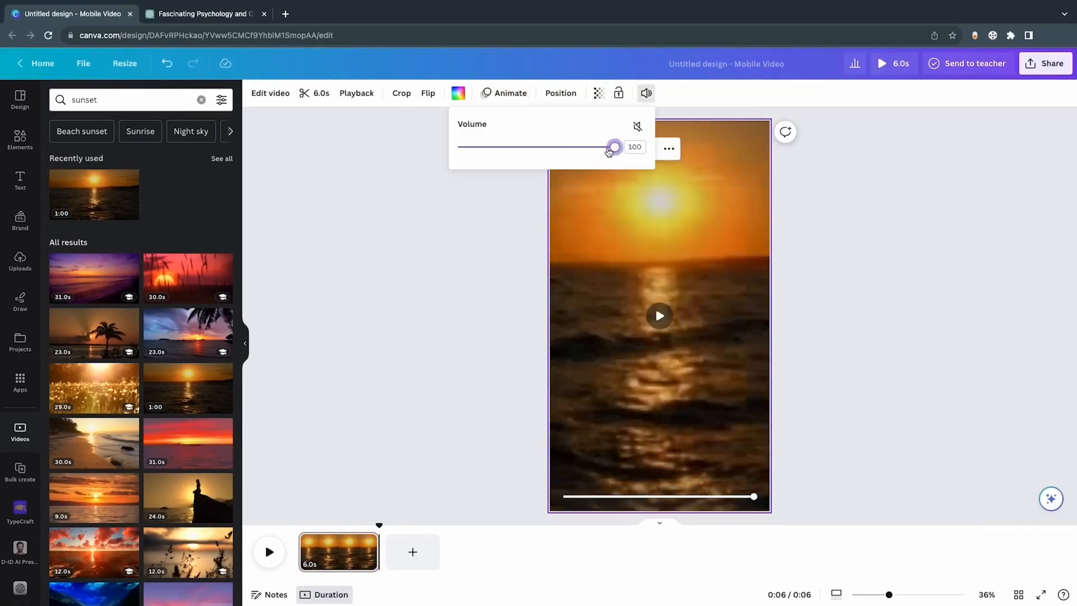
drag(612, 147, 456, 147)
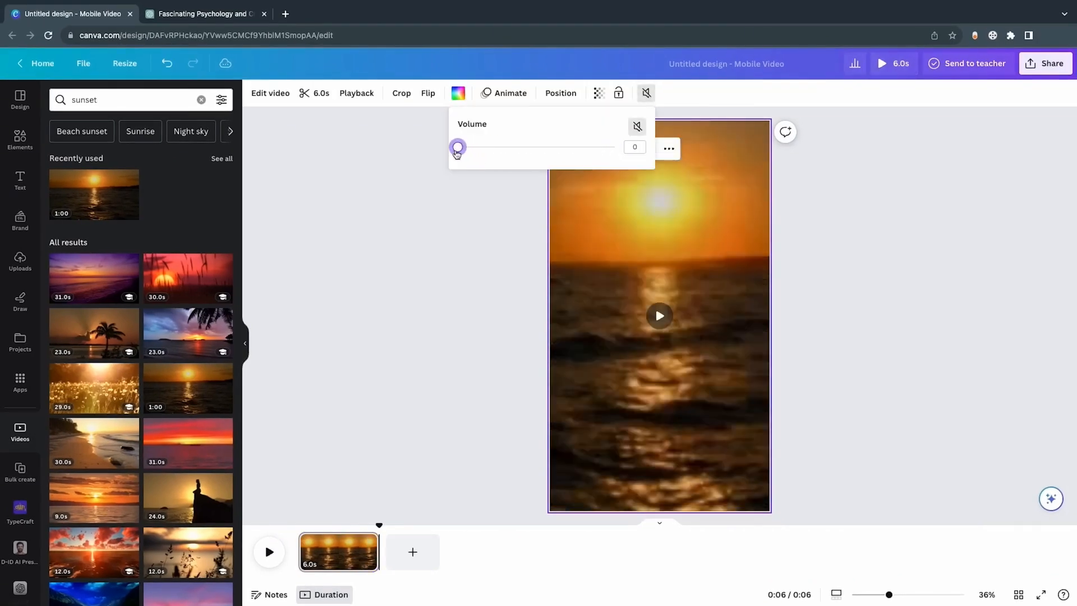
click(19, 180)
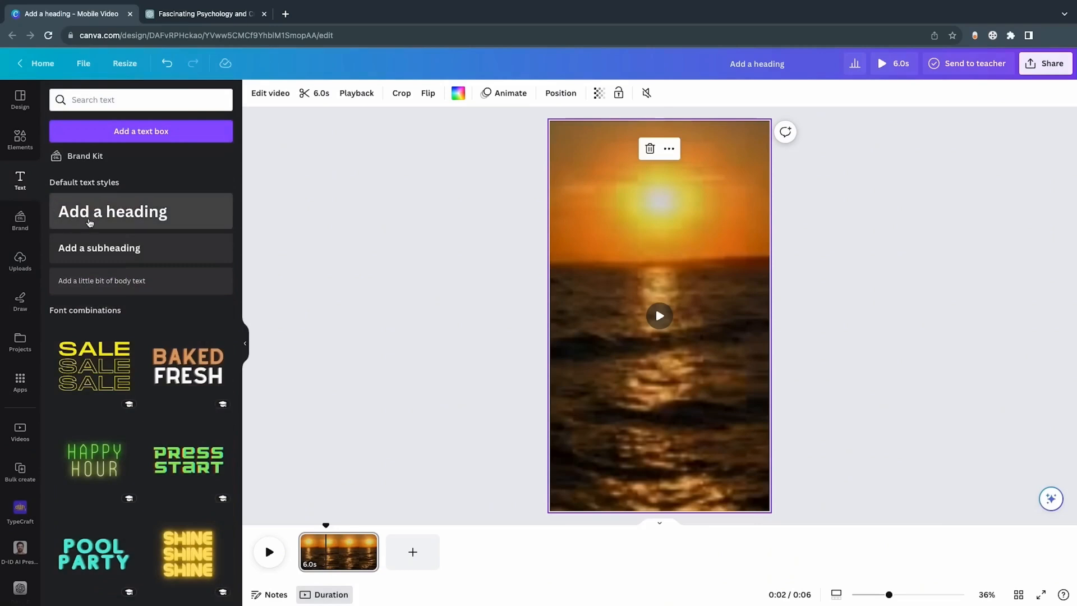
click(112, 211)
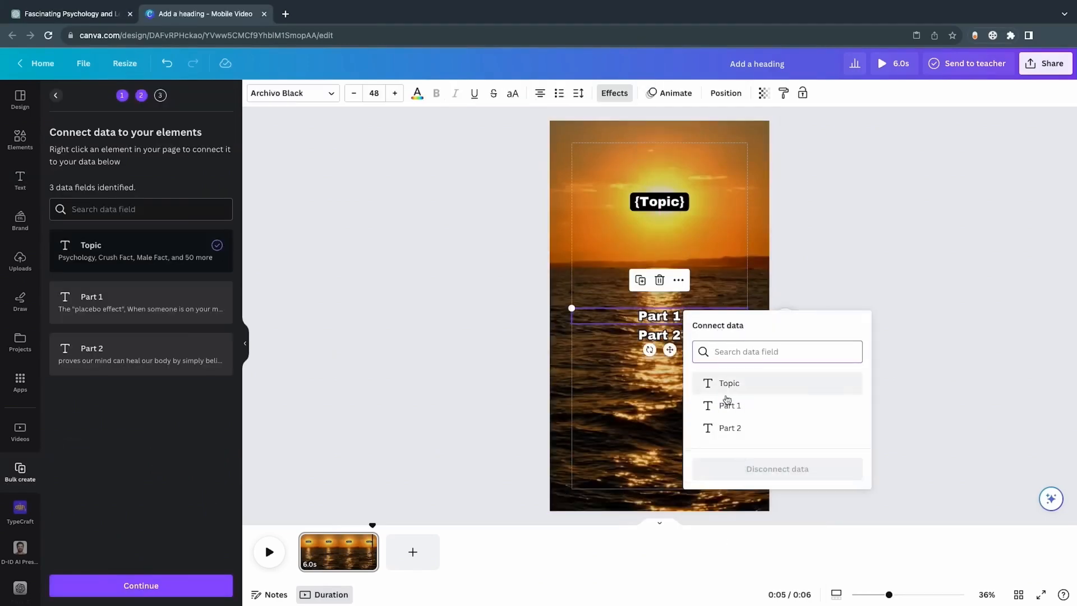
Step: Link the fact text lines to the Part 1 and Part 2 data fields and preview the design
click(730, 405)
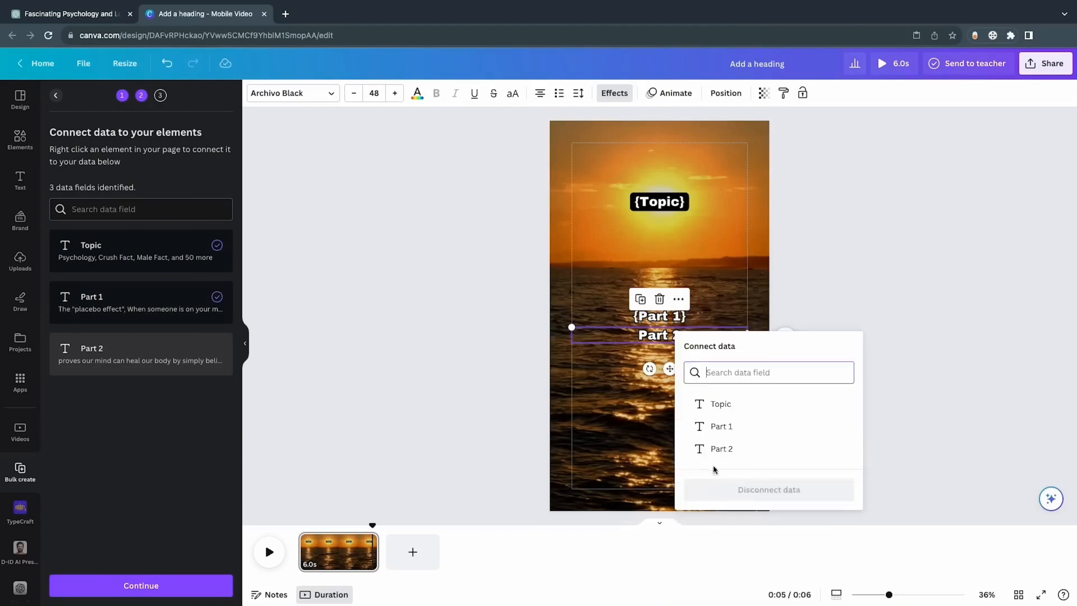
click(722, 449)
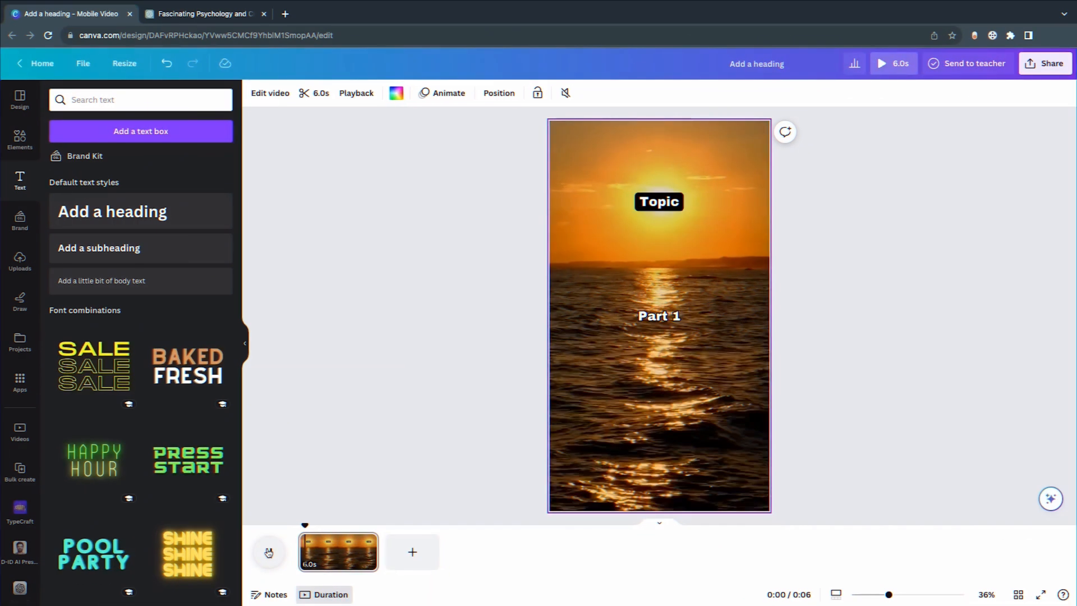
click(882, 63)
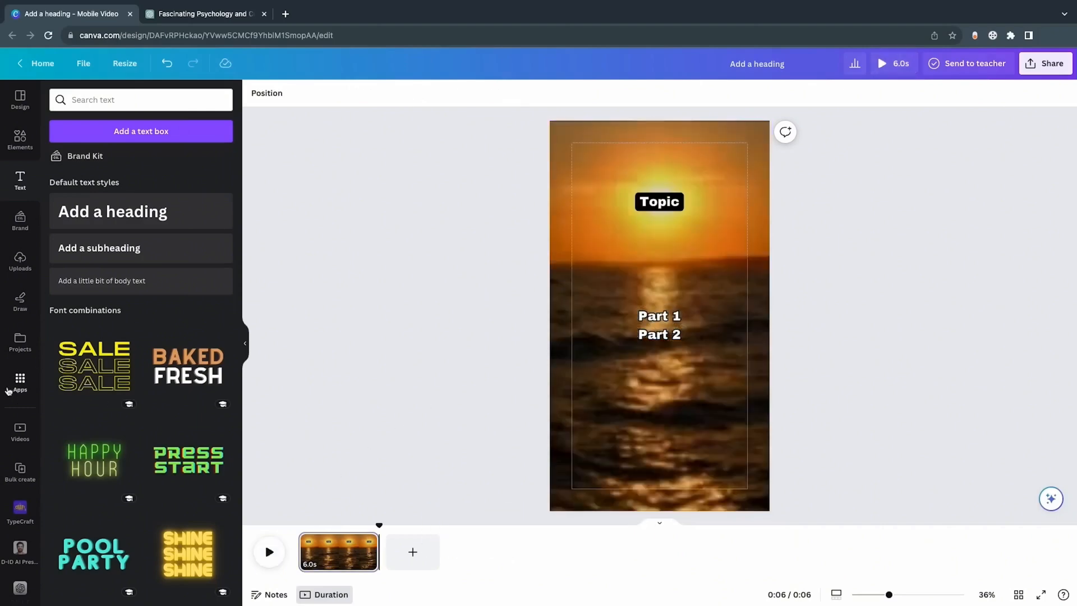
Step: Paste the topic and fact data into Bulk create and generate the 50 video pages
click(20, 383)
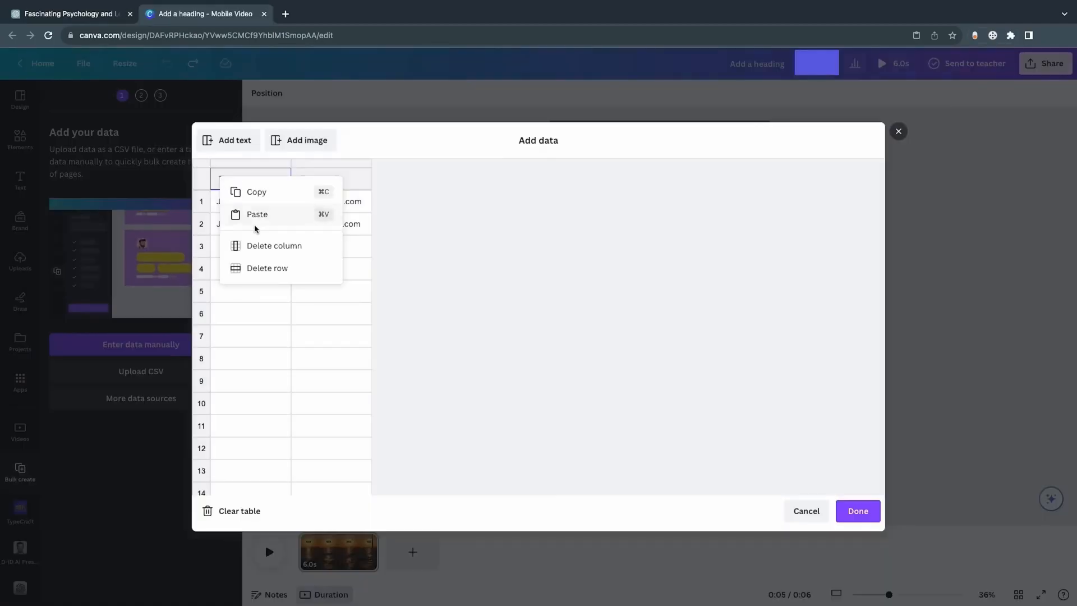
click(256, 214)
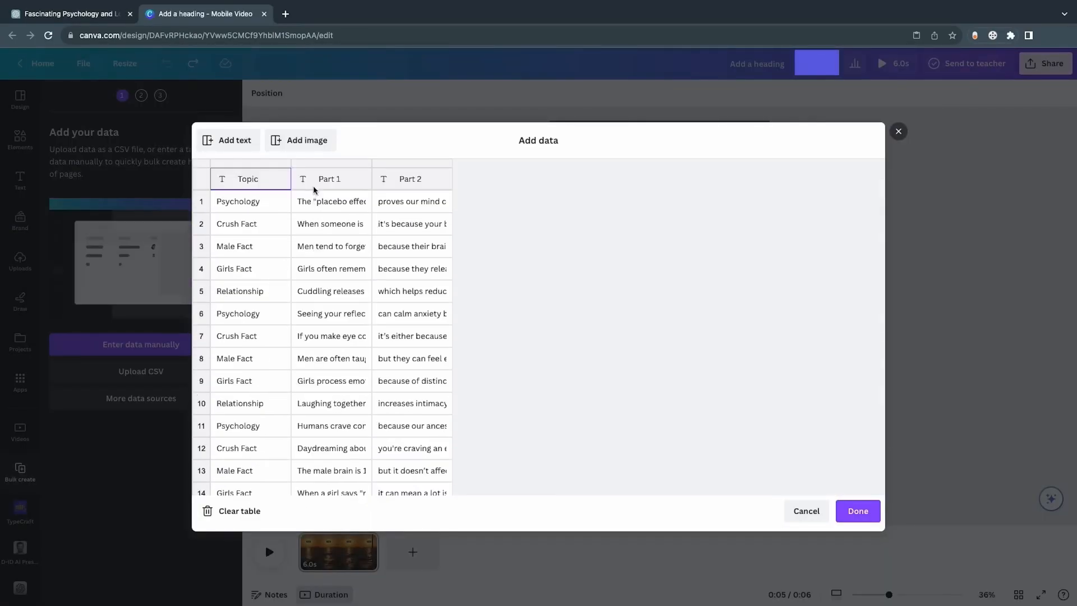
click(410, 179)
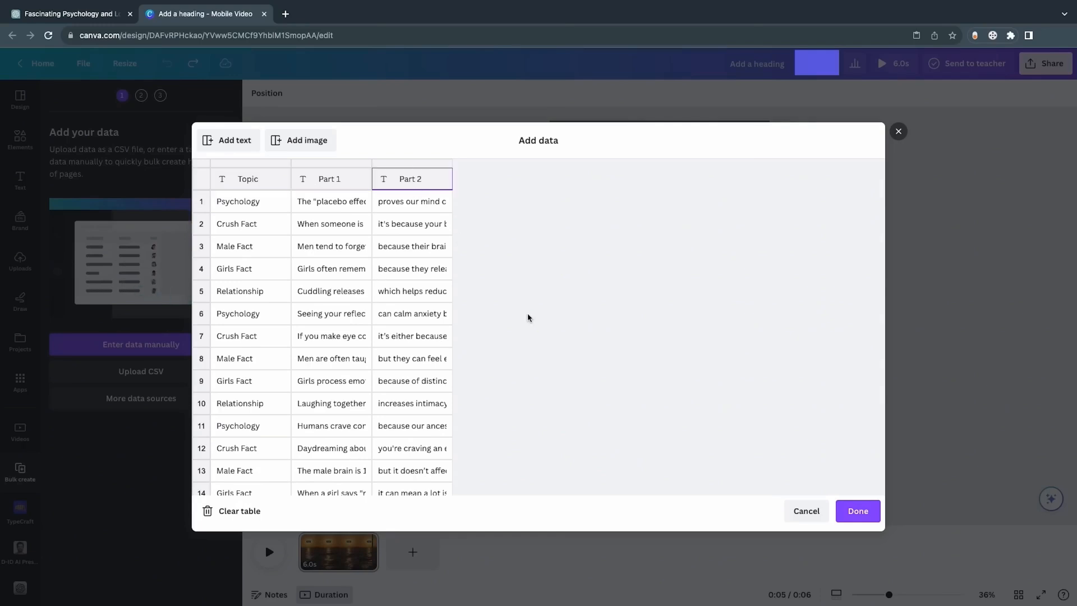
click(856, 511)
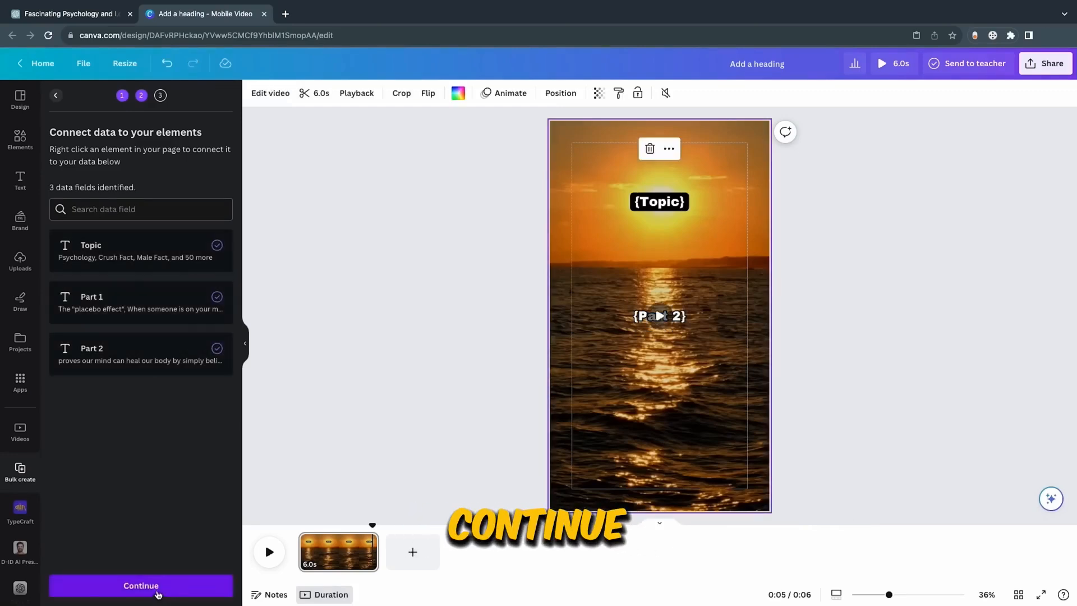
click(140, 585)
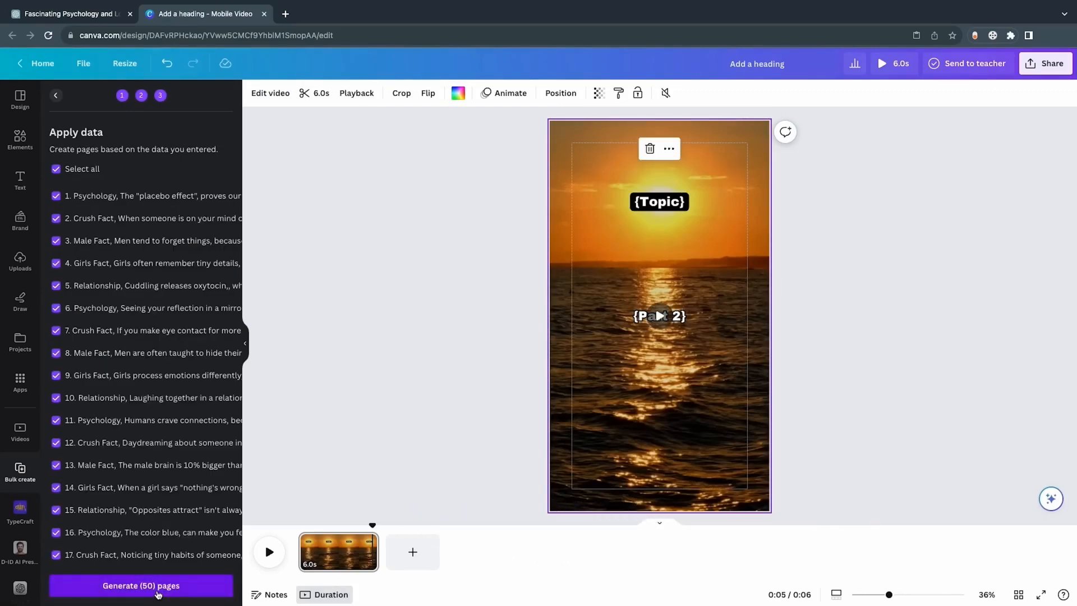
click(142, 585)
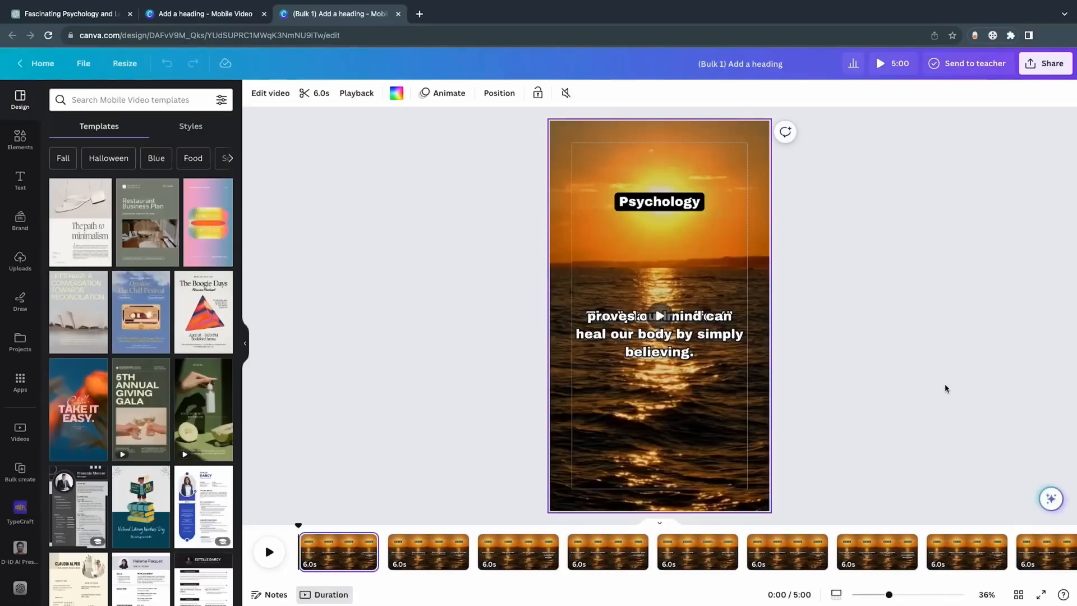
Step: Set the download to export each page as its own video
click(1045, 63)
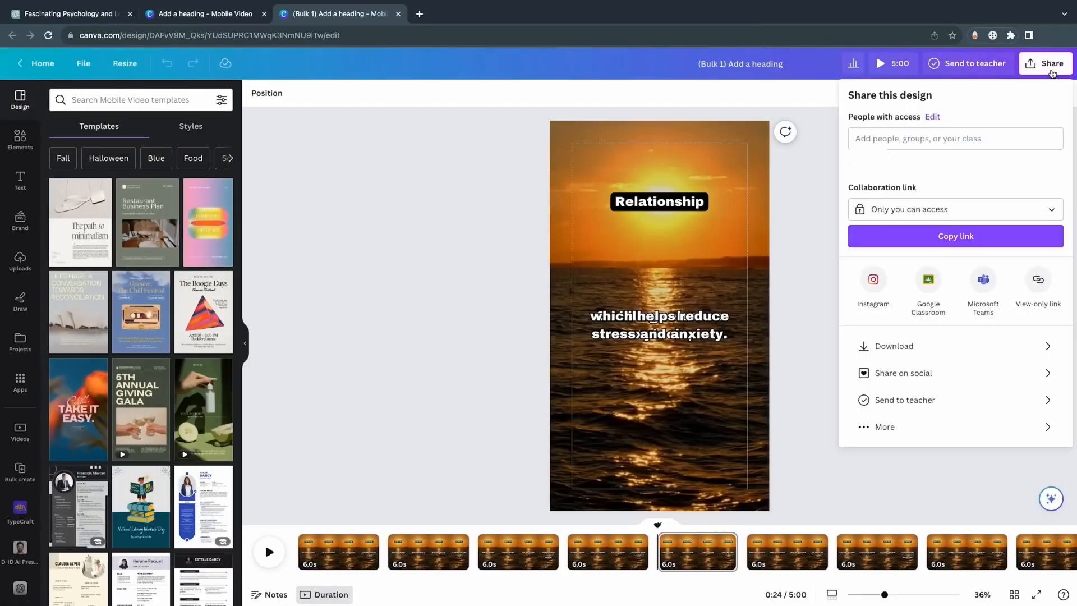
click(894, 346)
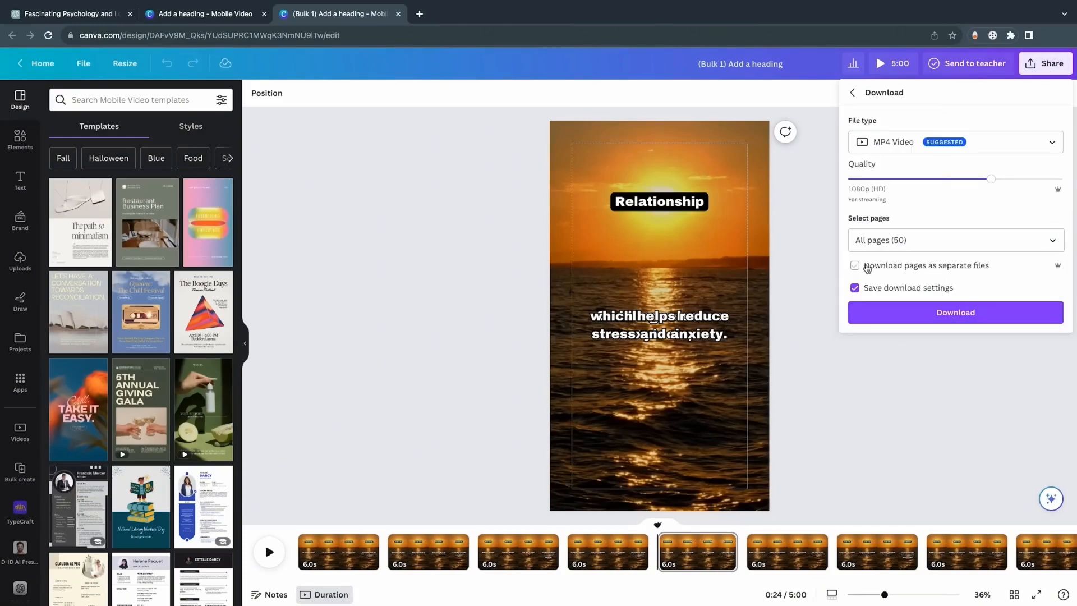
click(855, 264)
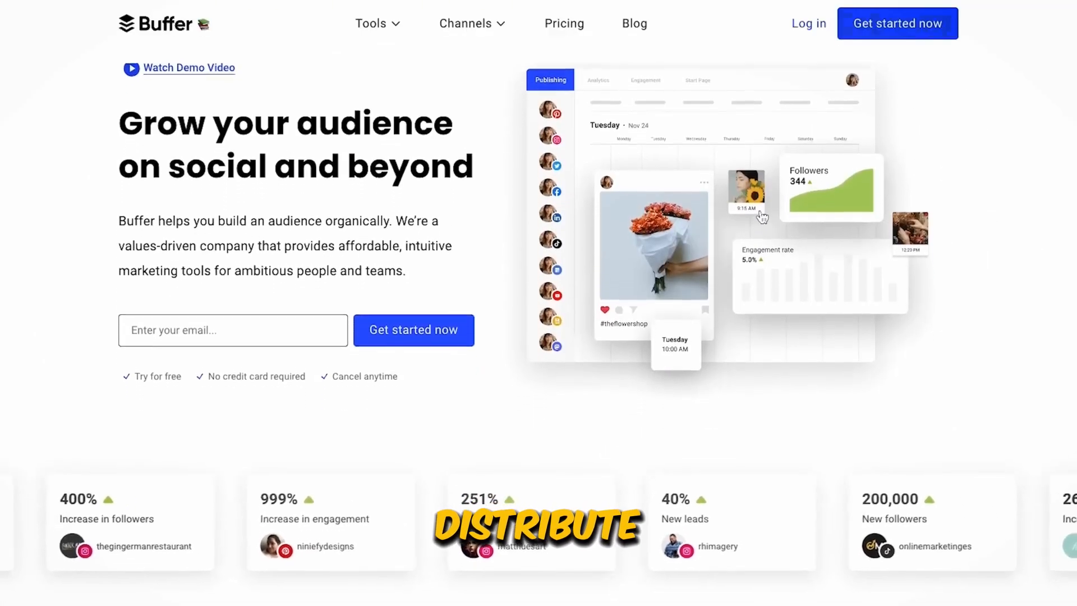
Step: Review the Buffer video post and expand the publishing choices beside Add to Queue
scroll(down, 3)
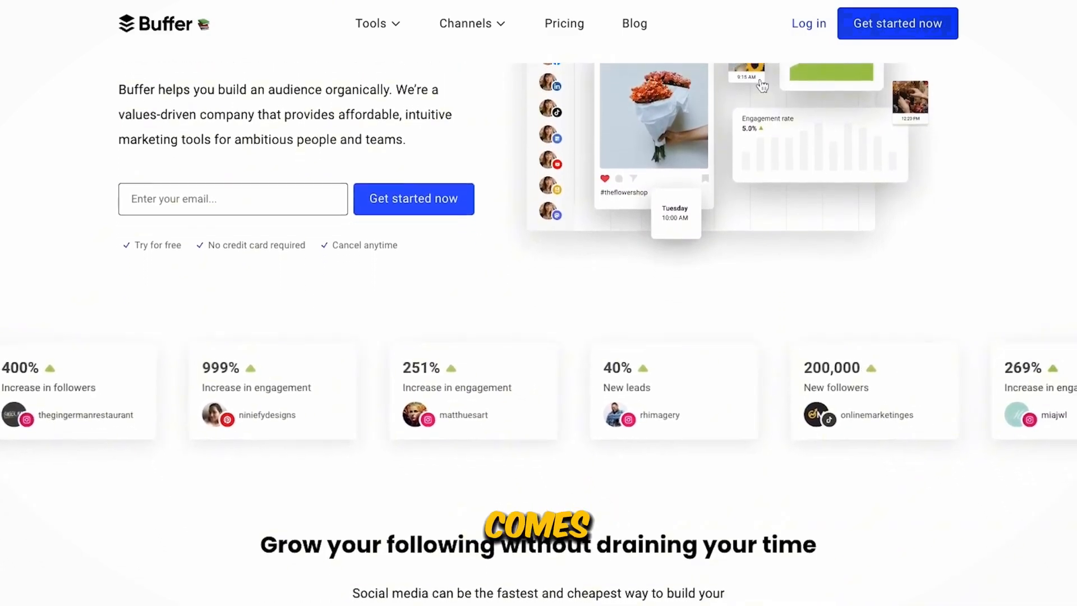
scroll(down, 3)
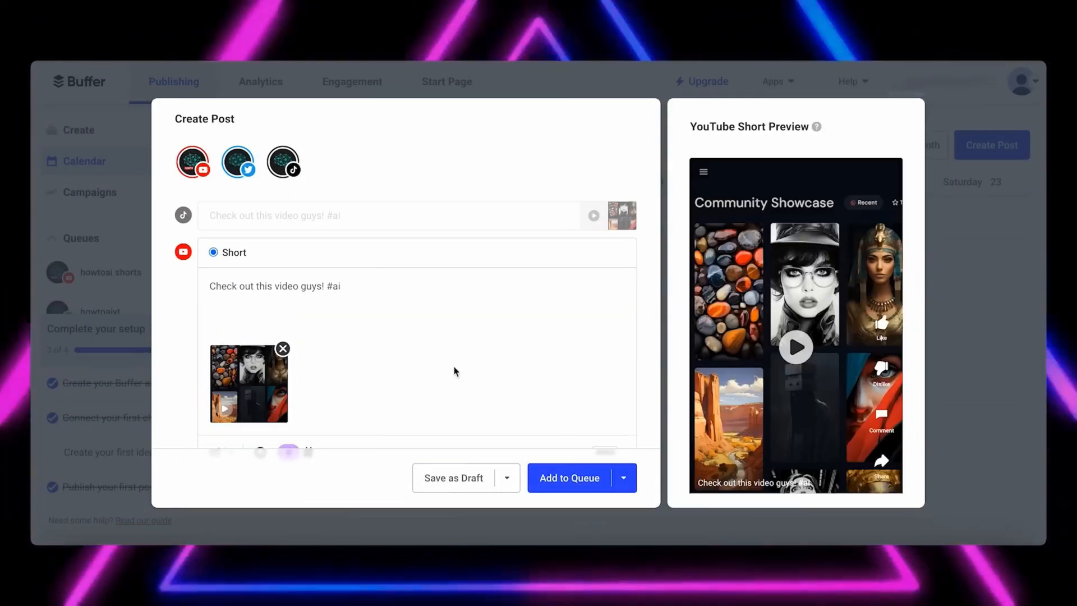
click(622, 478)
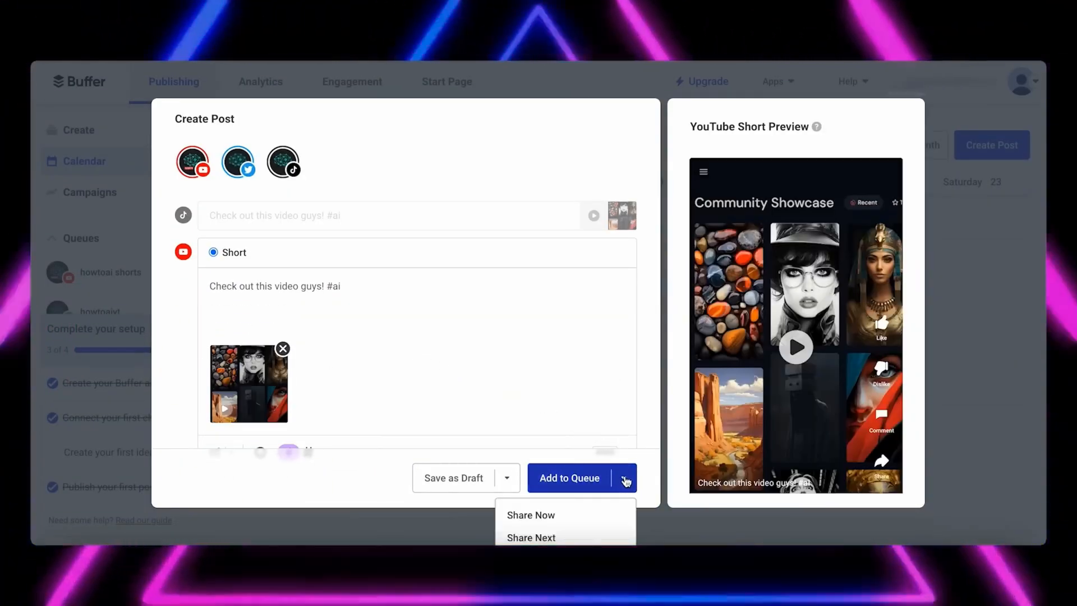